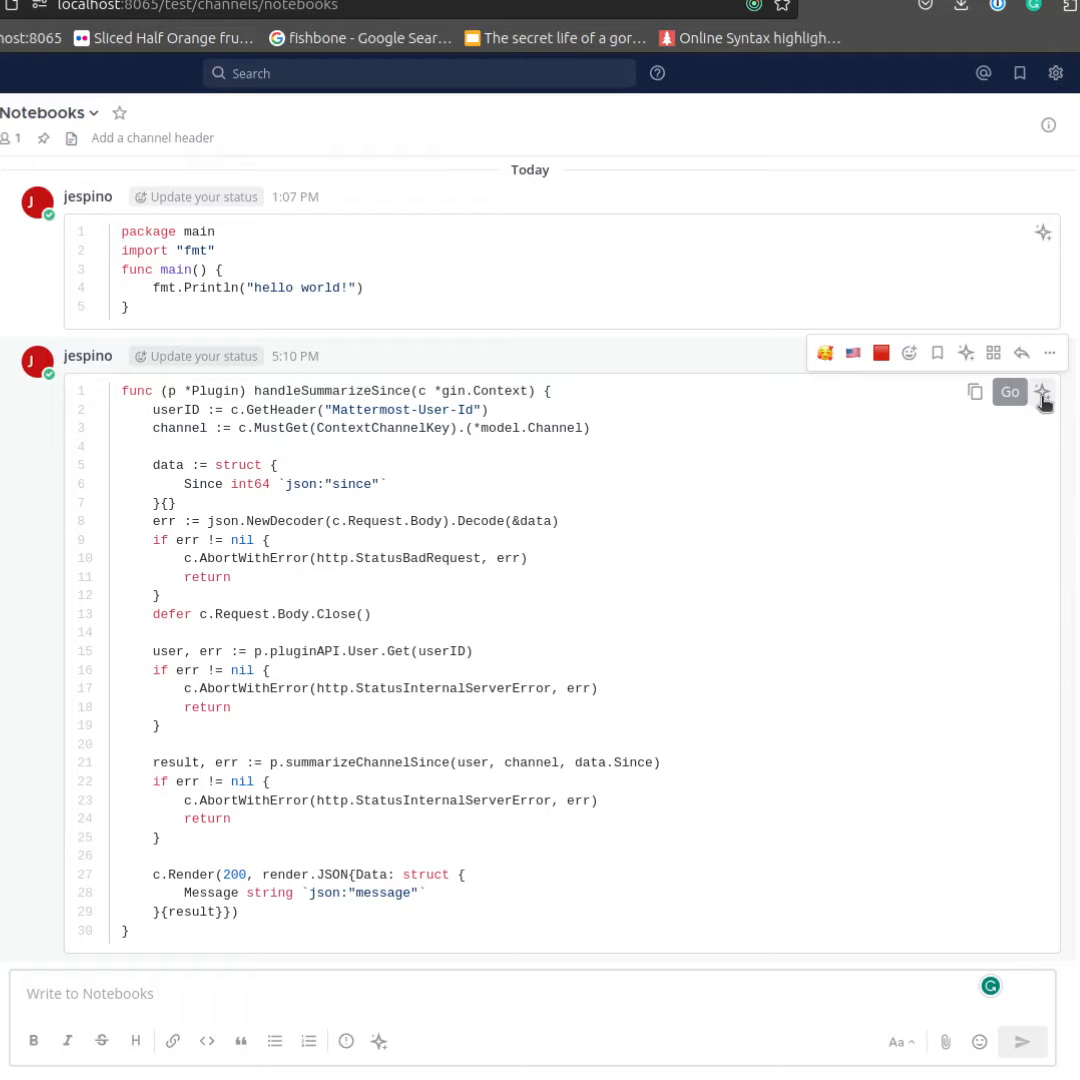
- Open the AI actions menu on the handleSummarizeSince Go code block
left_click(1042, 391)
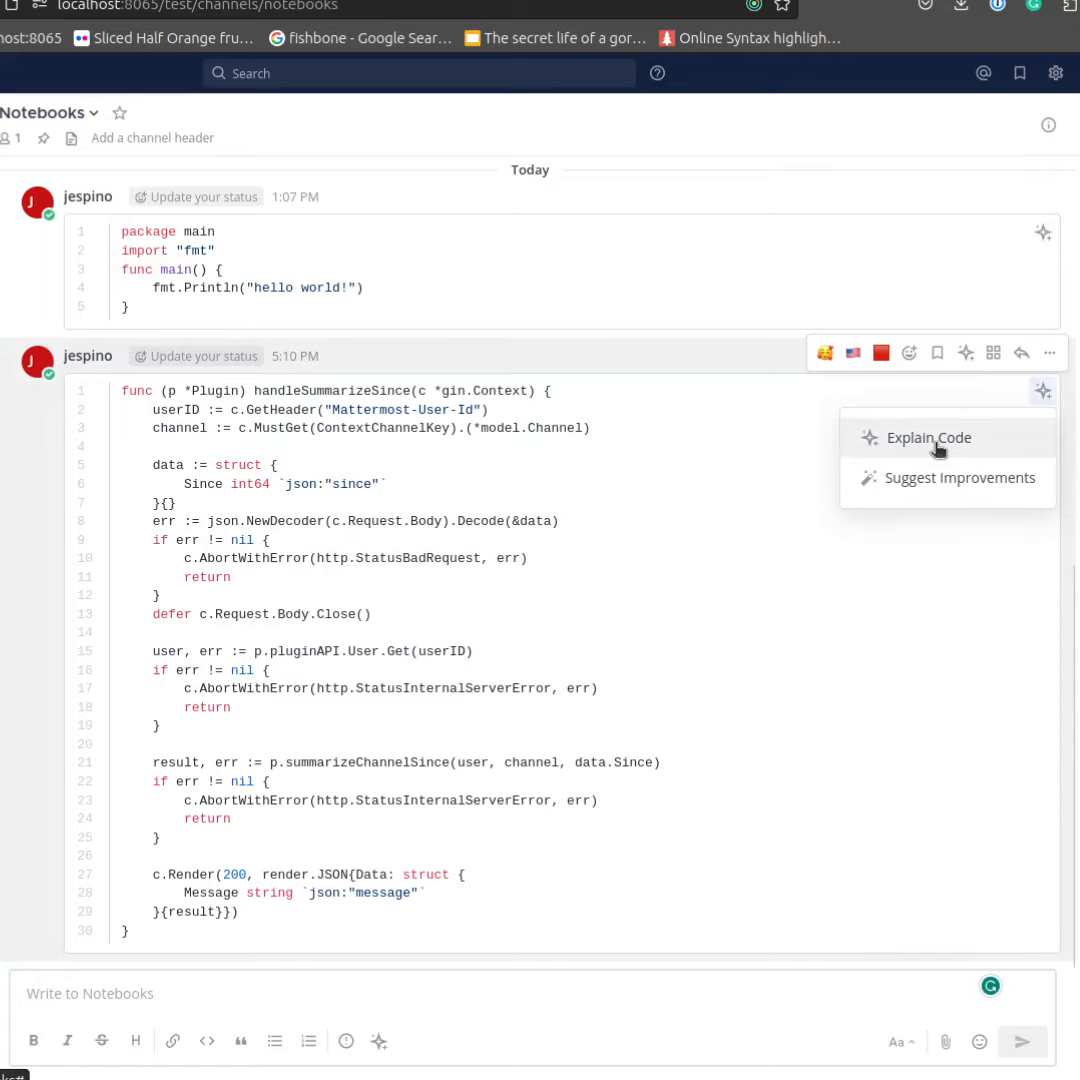
mouse_move(945, 442)
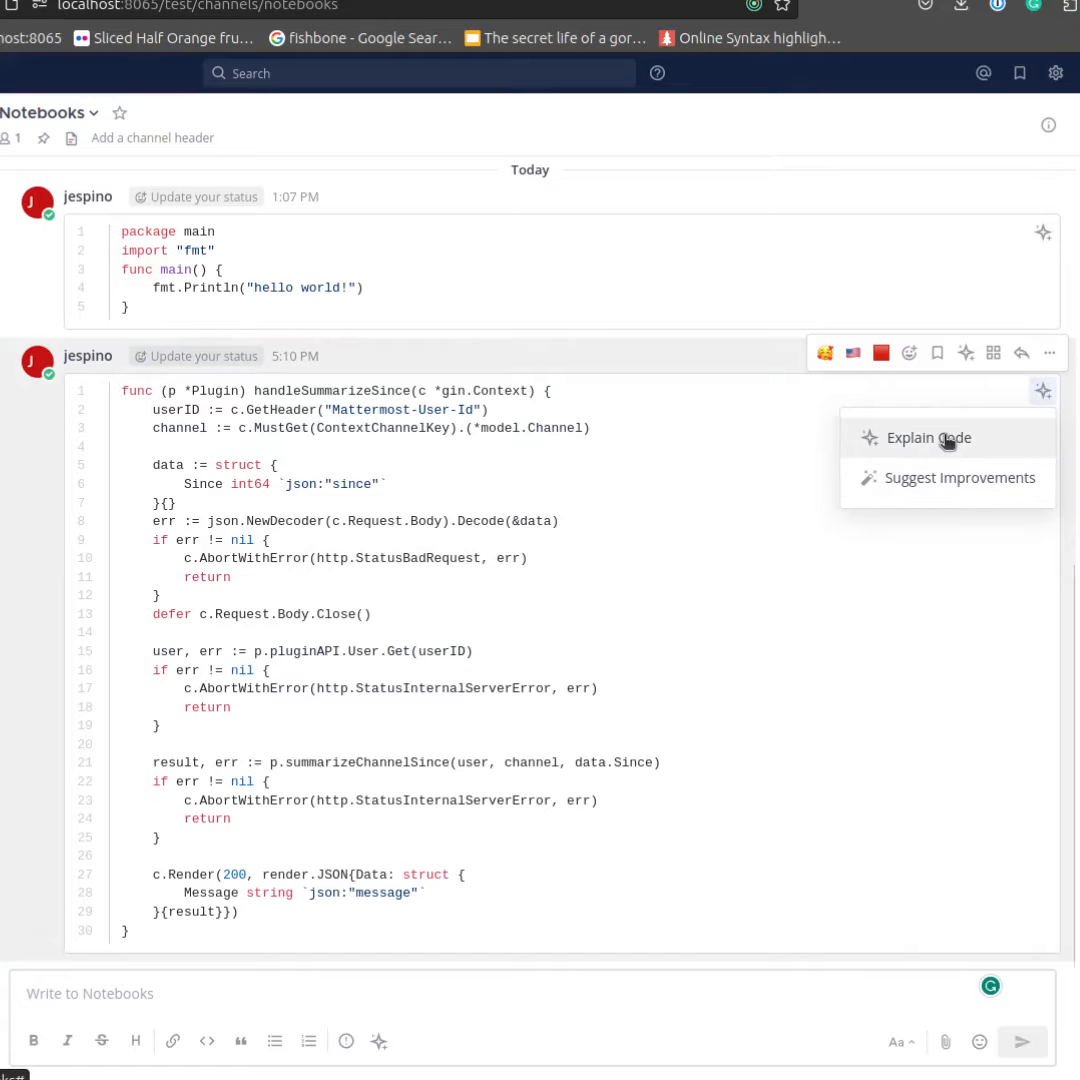
- Ask the AI to explain the handleSummarizeSince Go code
left_click(927, 438)
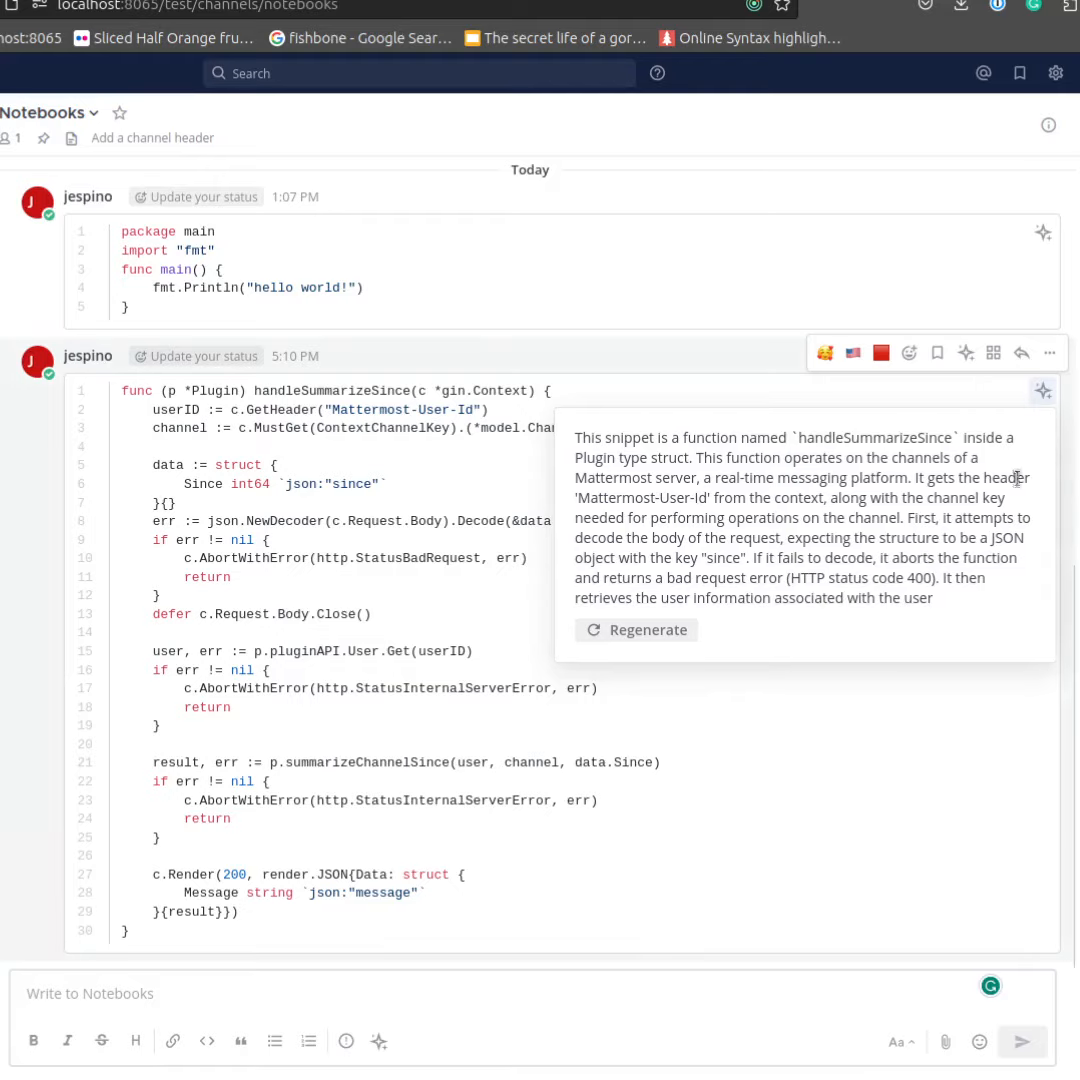
- Request AI-suggested improvements for the handleSummarizeSince code block
left_click(1043, 390)
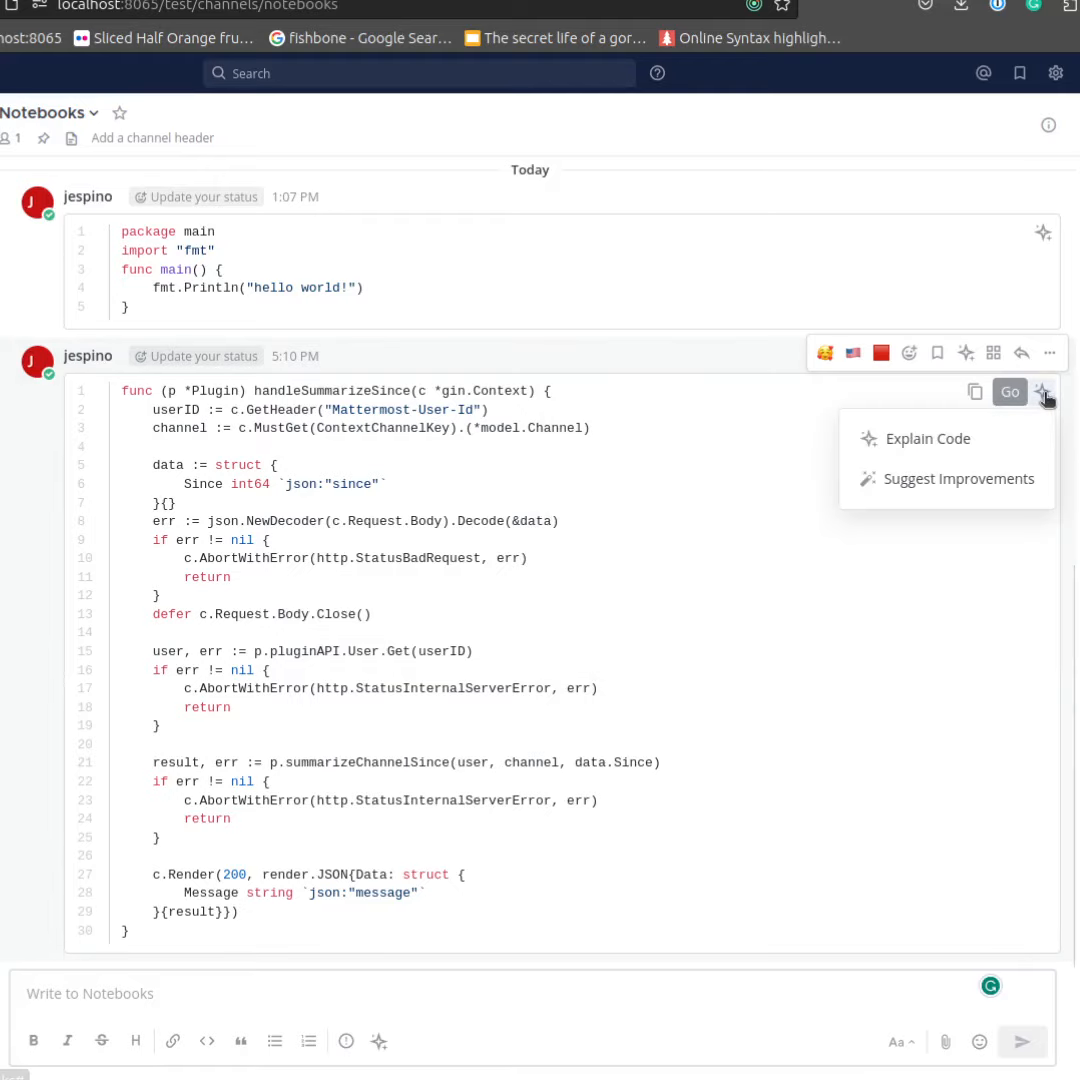
left_click(927, 438)
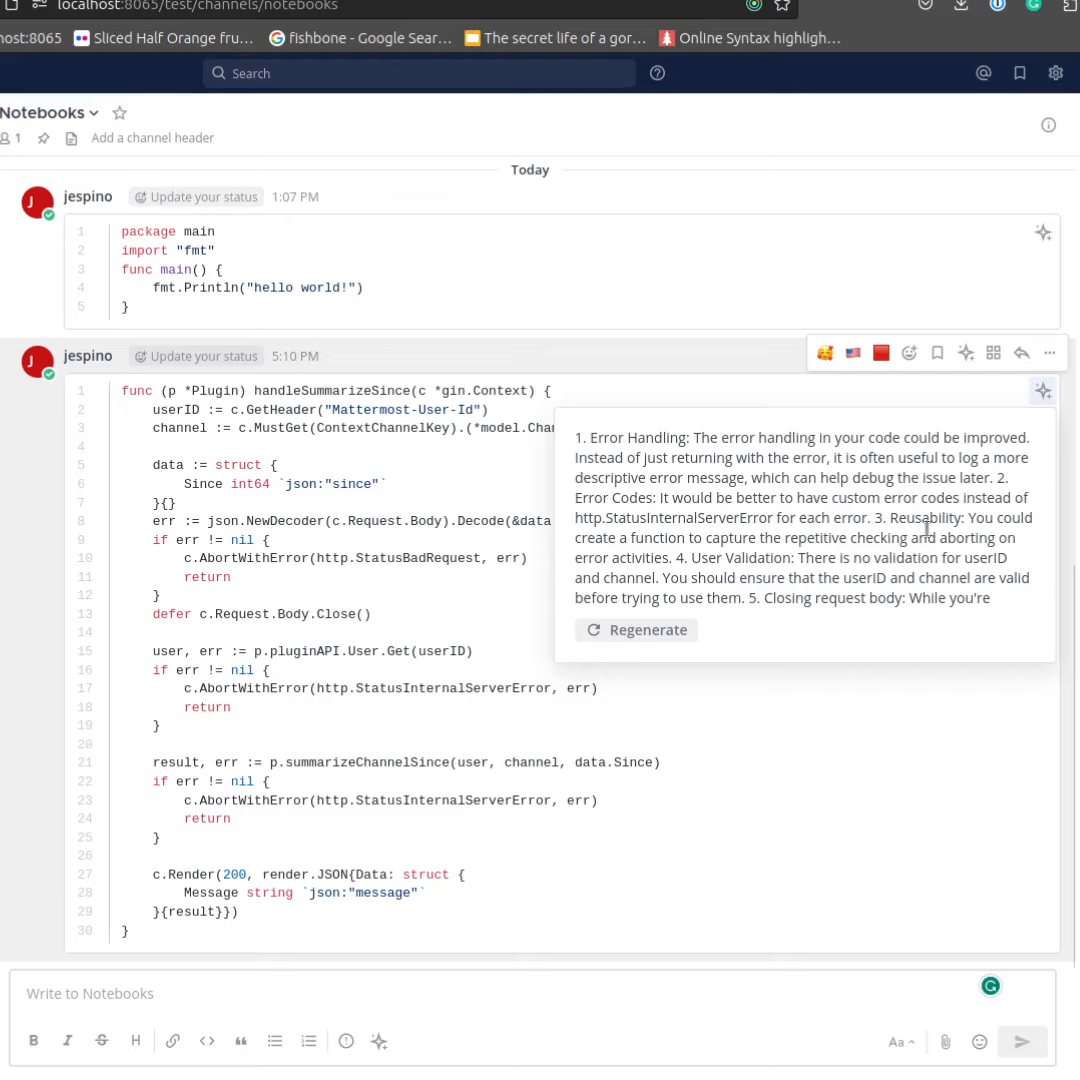
mouse_move(966, 543)
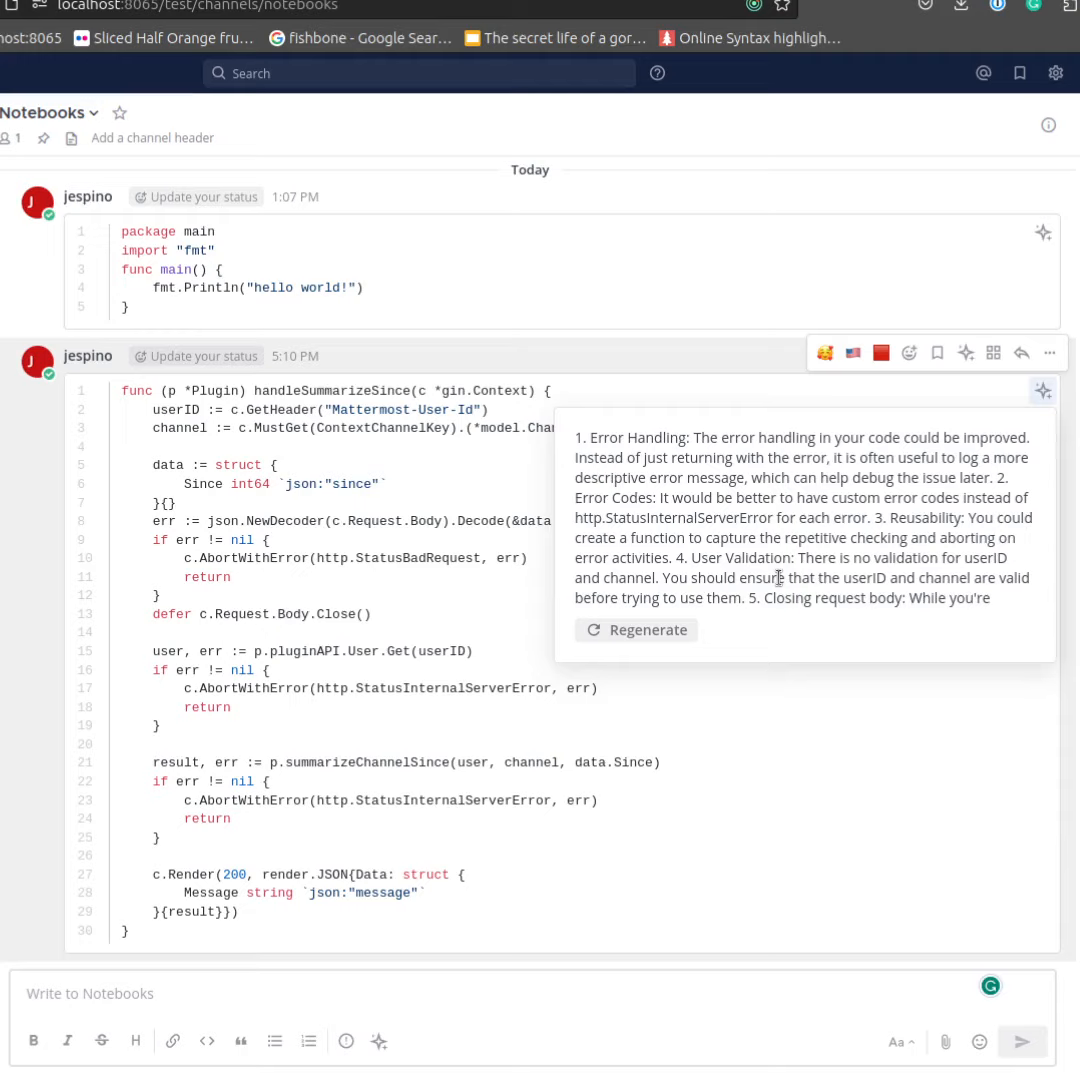
mouse_move(815, 634)
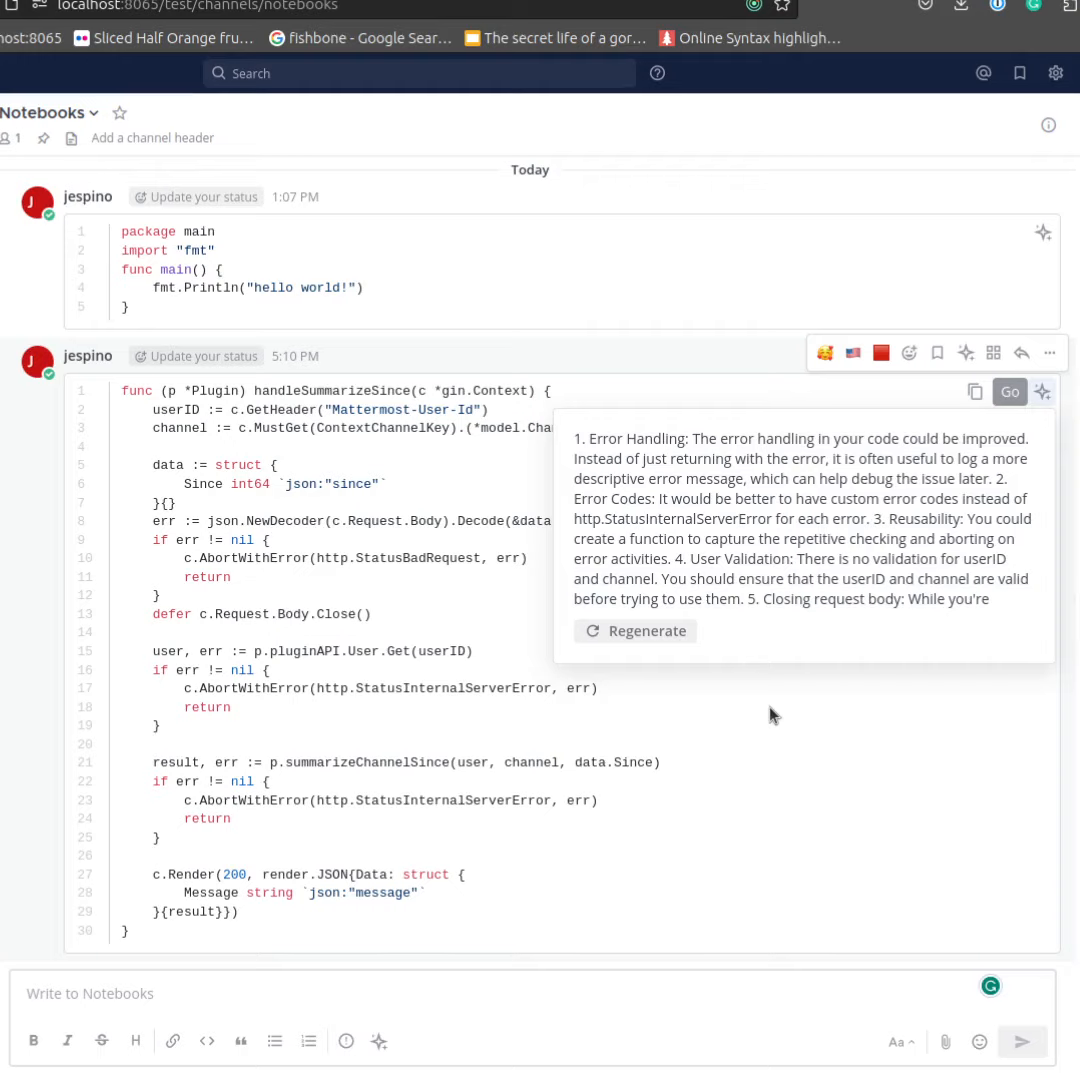
mouse_move(815, 768)
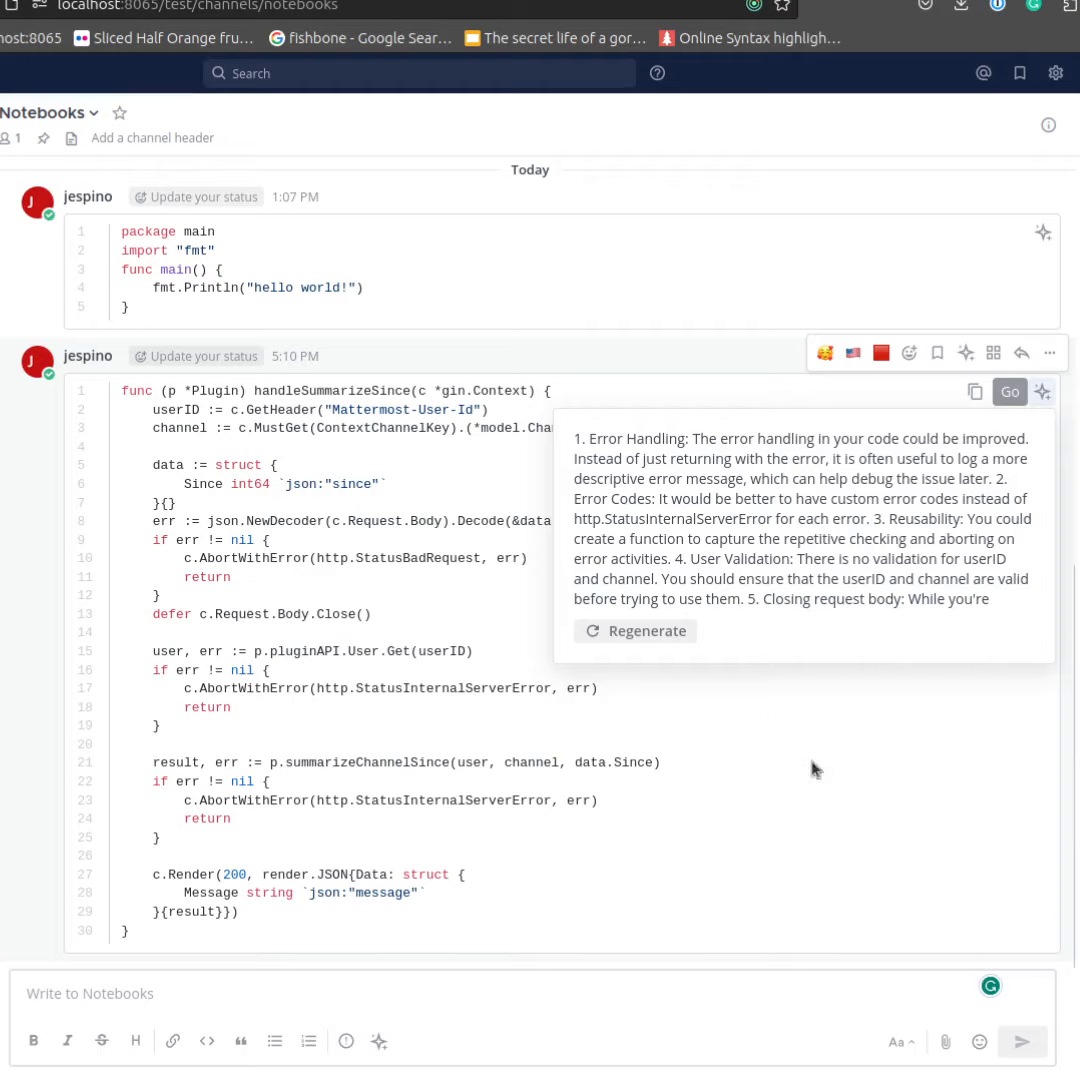
mouse_move(779, 763)
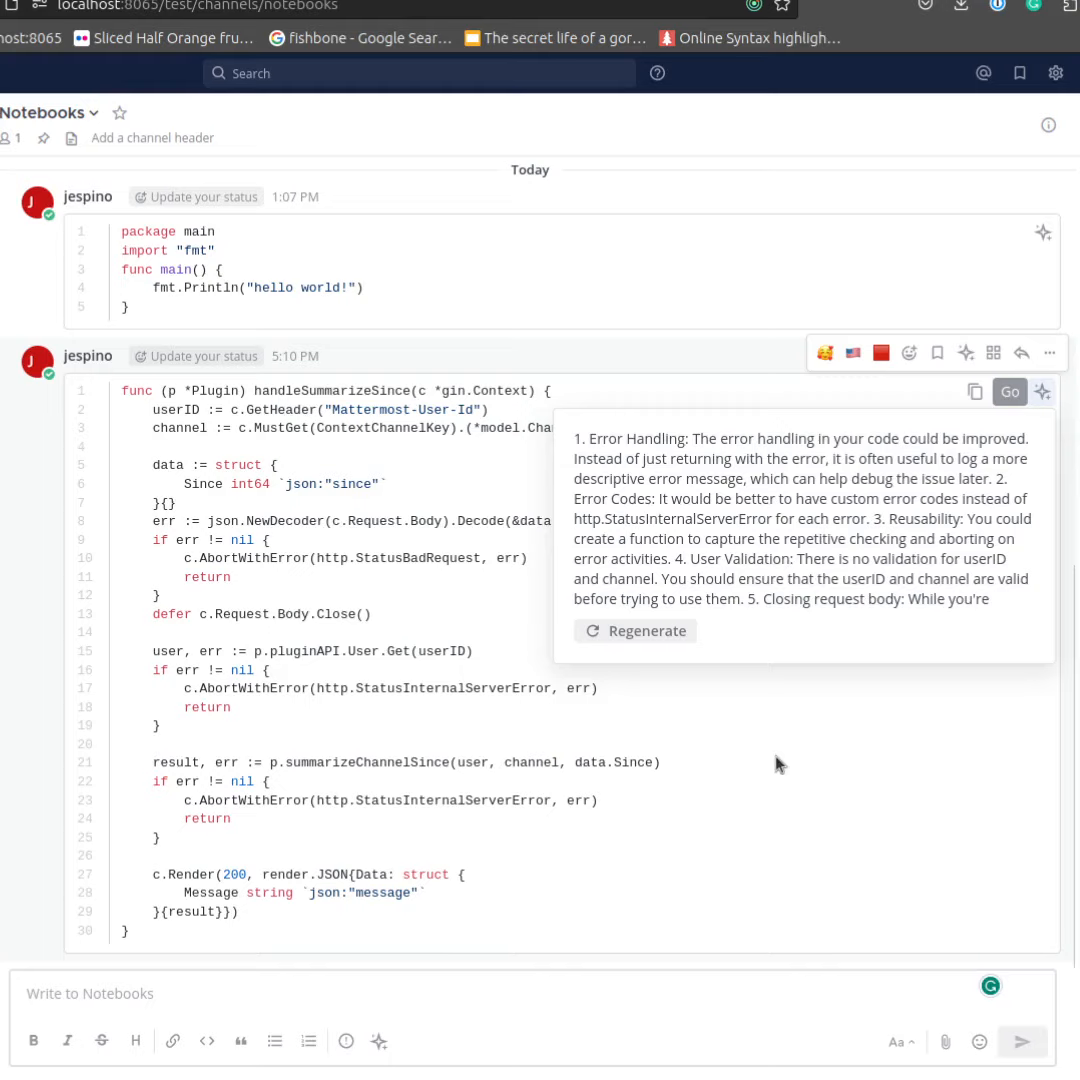